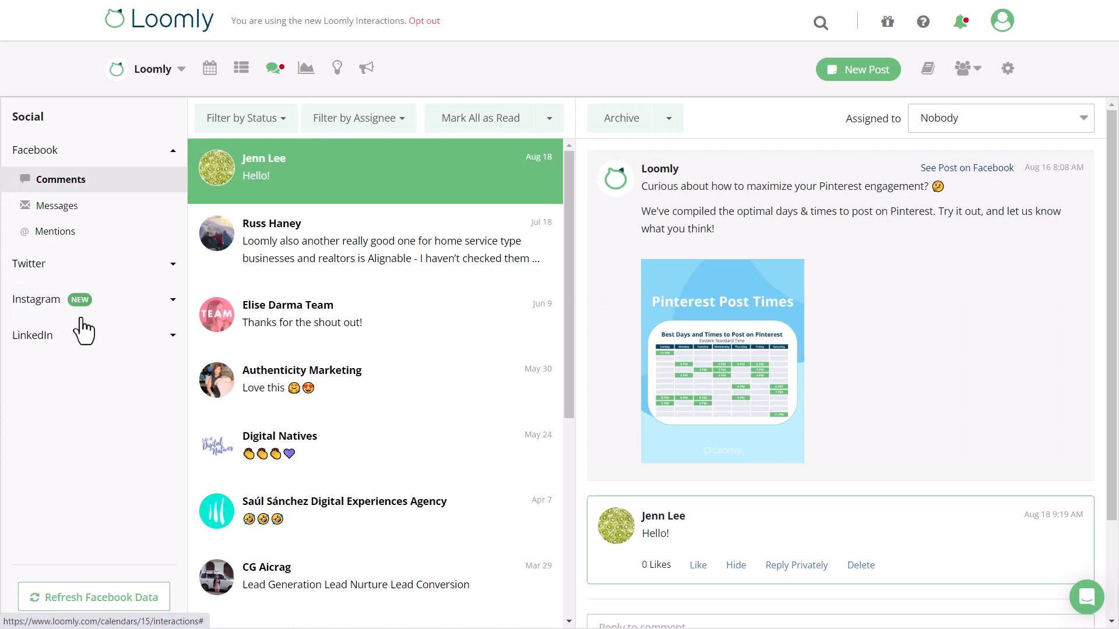
Expand the Instagram channel to reveal its Comments, Messages and Mentions sections.
left_click(246, 118)
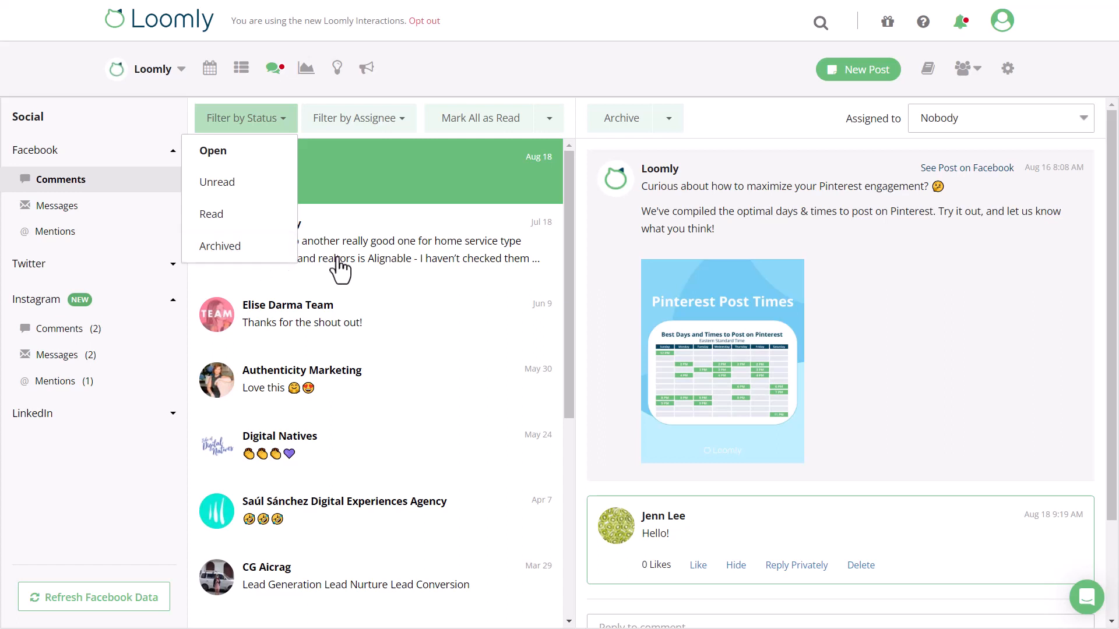